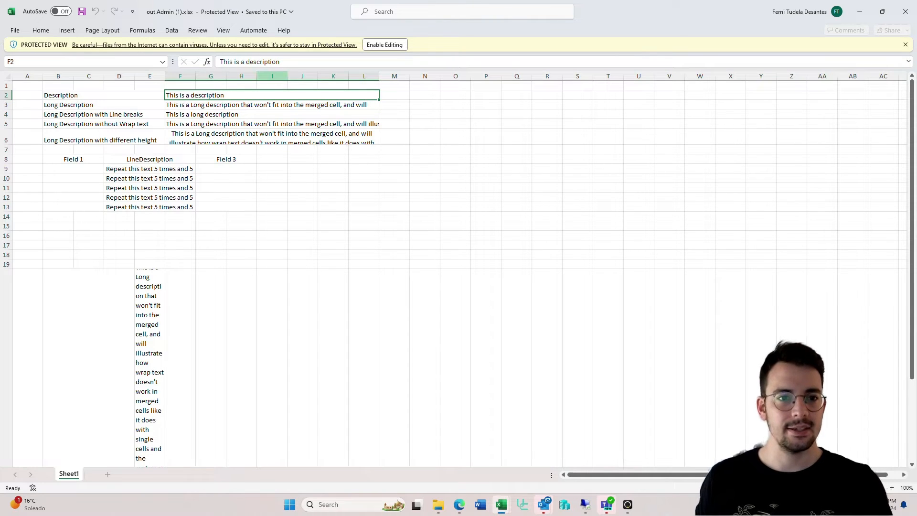
Step: Enable editing on the downloaded output report and review its merged description rows
{"action": "left_click", "coordinate": [383, 45]}
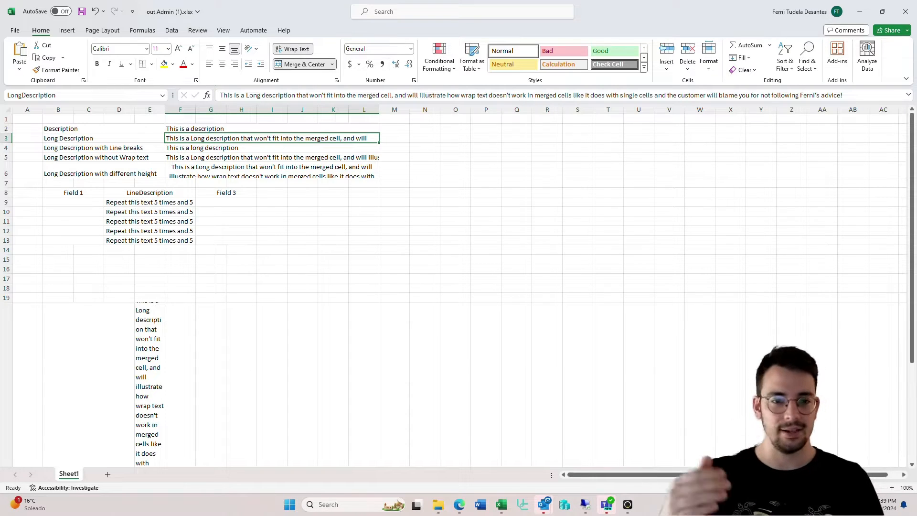
{"action": "scroll", "scroll_direction": "down", "scroll_amount": 3}
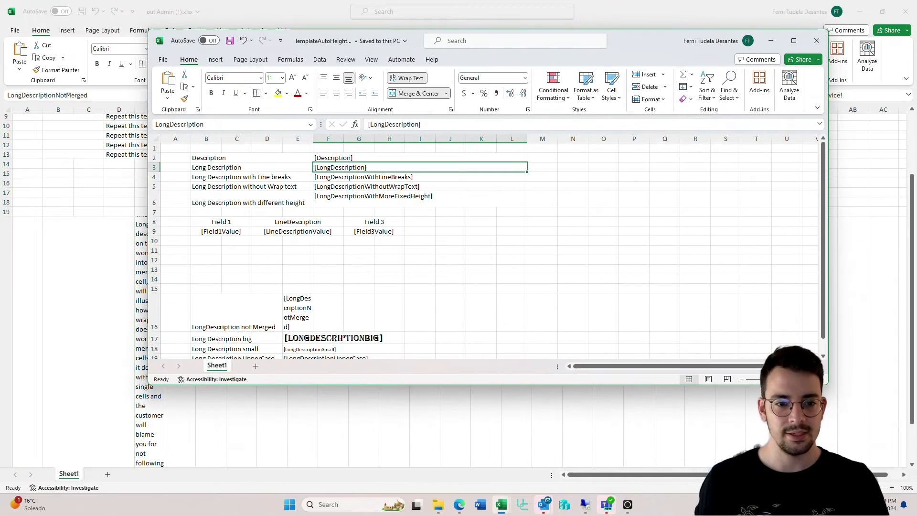
Step: Bring the out.Admin (1).xlsx output workbook back to the front
{"action": "left_click", "coordinate": [297, 312]}
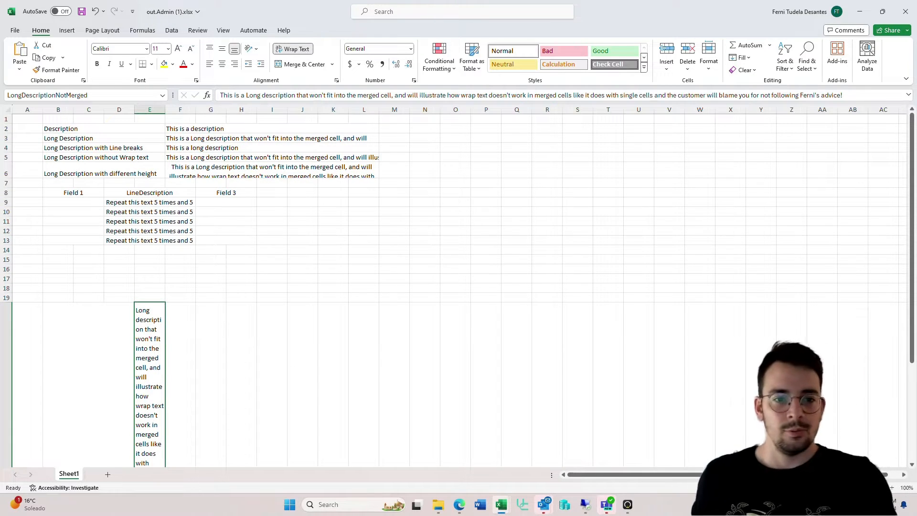
Step: Inspect merged description cell F6, then close the output workbook without saving
{"action": "left_click", "coordinate": [272, 171]}
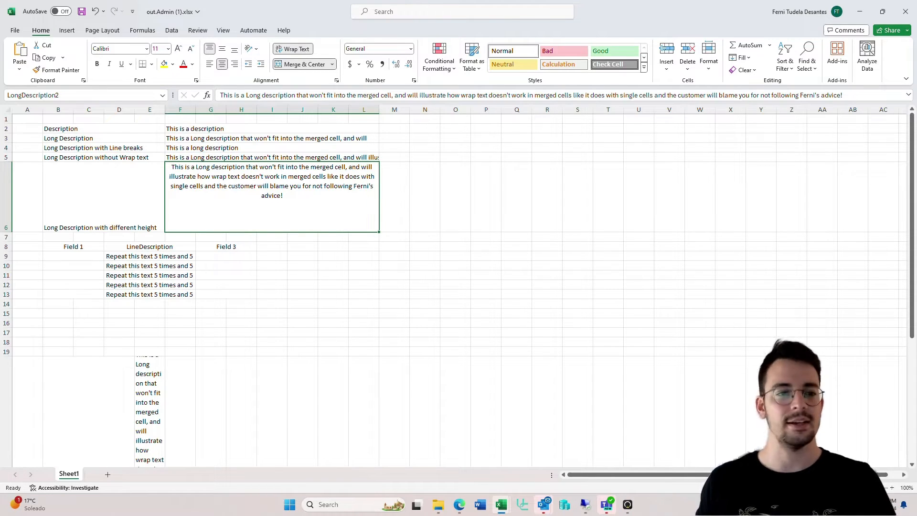
{"action": "left_click", "coordinate": [906, 12]}
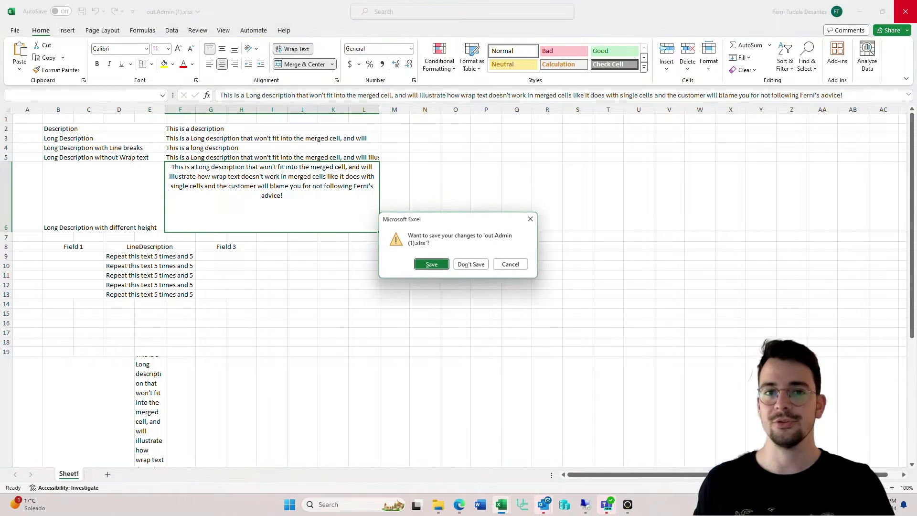
{"action": "left_click", "coordinate": [470, 263]}
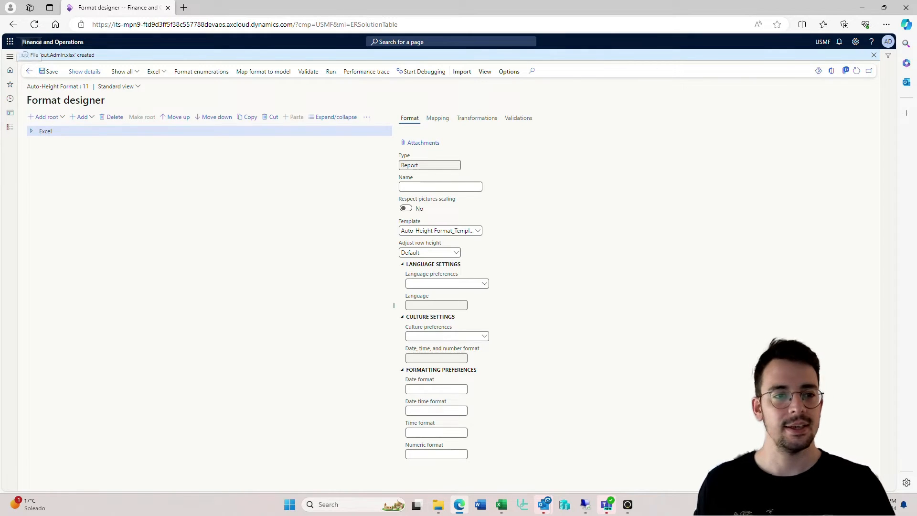
Step: Duplicate the Configurations browser tab and go to Electronic reporting parameters
{"action": "left_click", "coordinate": [29, 72]}
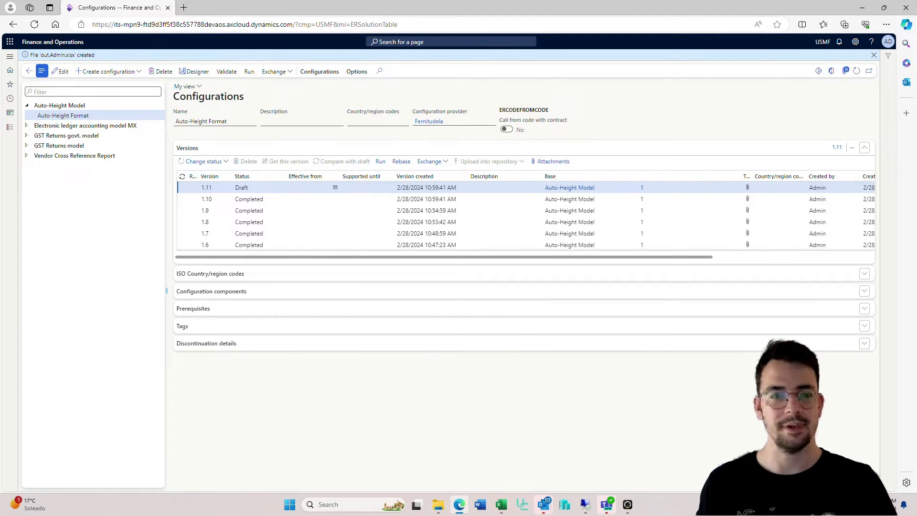
{"action": "right_click", "coordinate": [117, 8]}
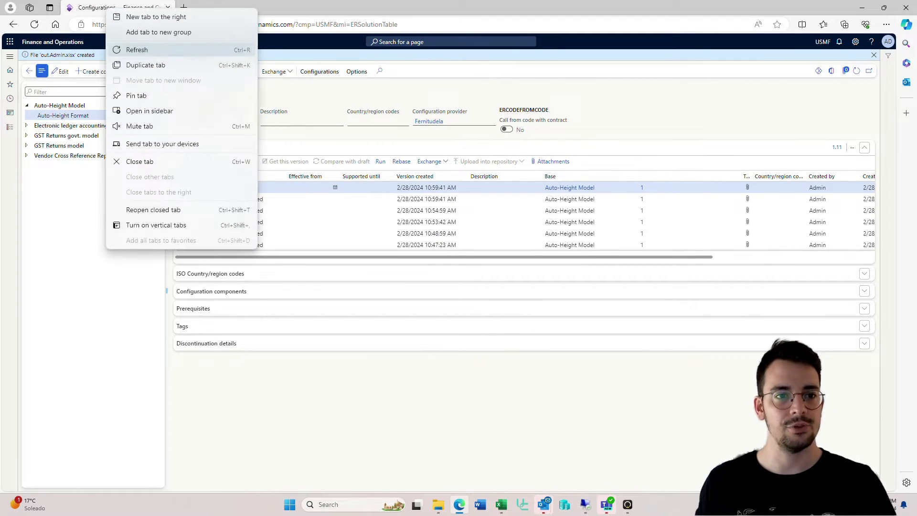
{"action": "left_click", "coordinate": [145, 65]}
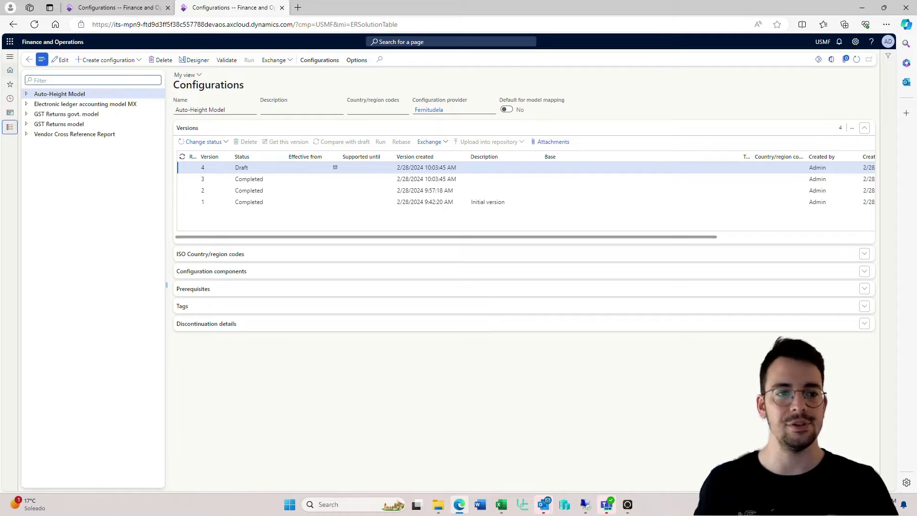
{"action": "left_click", "coordinate": [10, 56]}
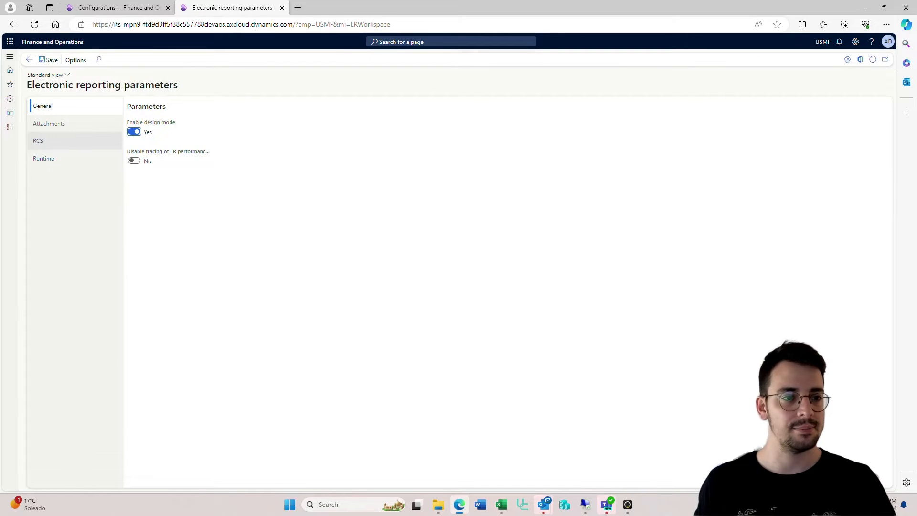
Step: Set Autofit row height to Yes under Runtime, then return to the Configurations tab
{"action": "left_click", "coordinate": [43, 158]}
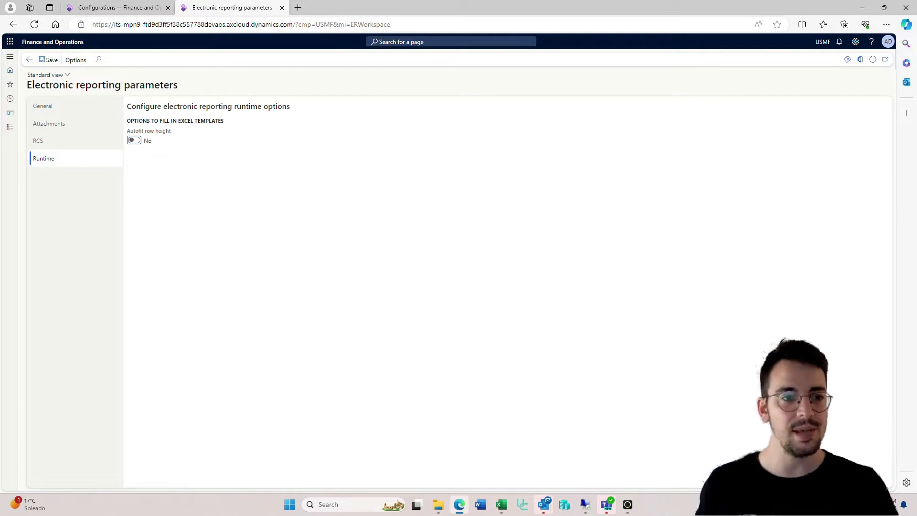
{"action": "left_click", "coordinate": [134, 140]}
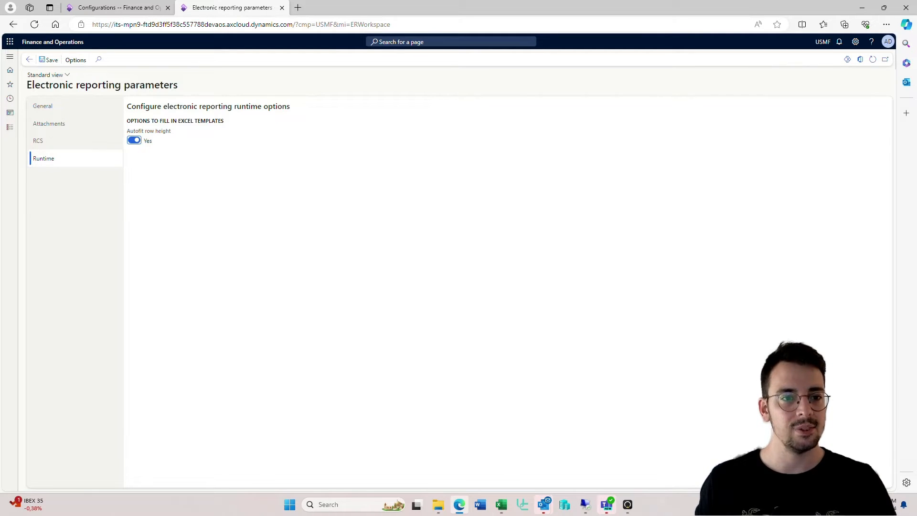
{"action": "mouse_move", "coordinate": [149, 131]}
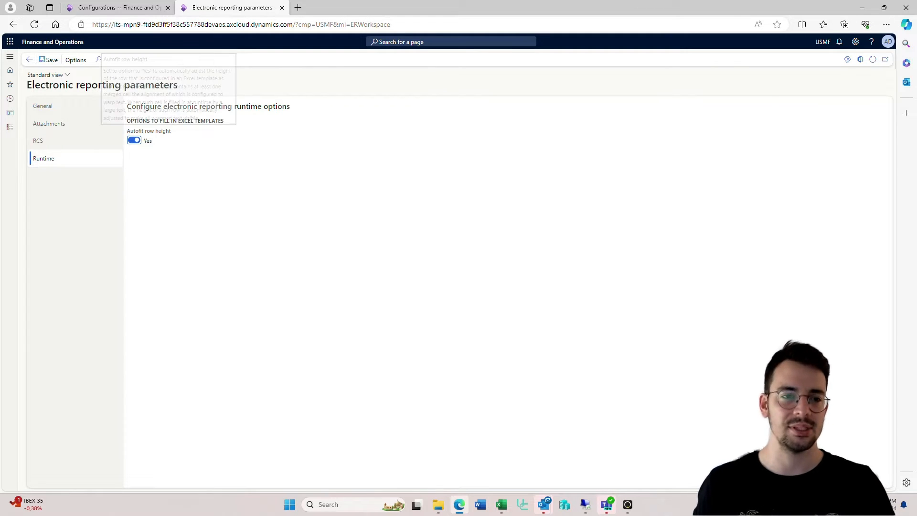
{"action": "left_click", "coordinate": [114, 7]}
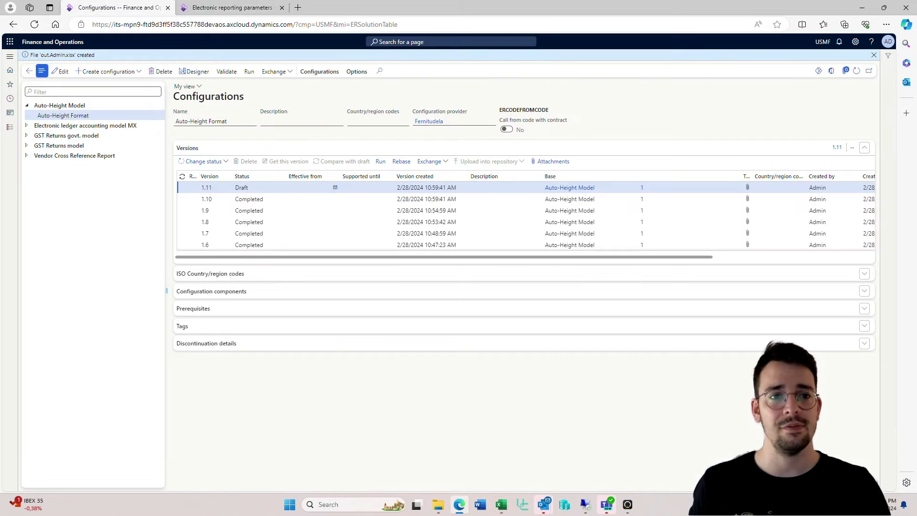
Step: Open the TemplateAutoHeight.xlsx template attached to the Auto-Height Format configuration
{"action": "left_click", "coordinate": [230, 8]}
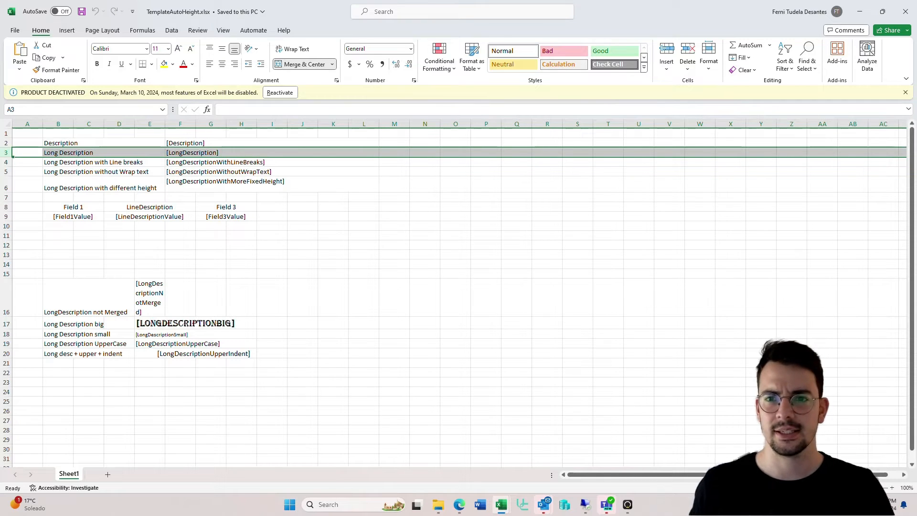
Step: Check AutoFit Row Height under Format for template rows 3 and 6
{"action": "left_click", "coordinate": [707, 56]}
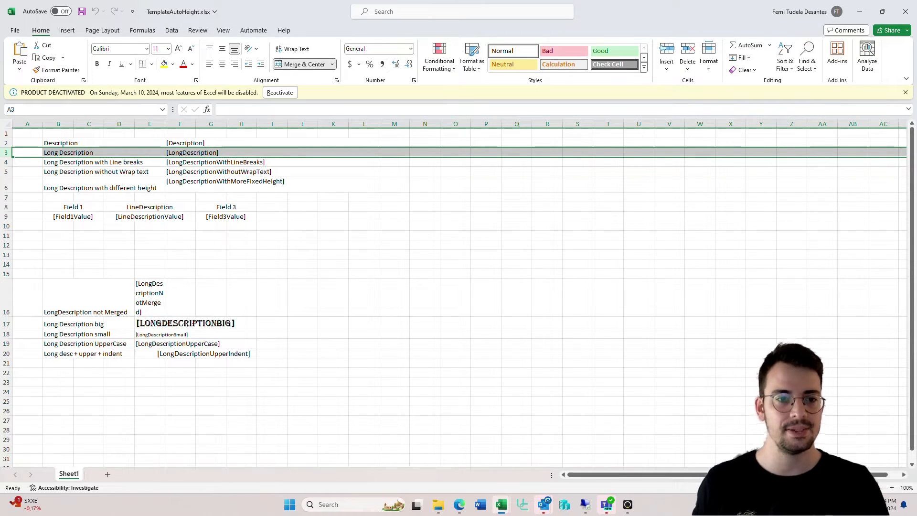
{"action": "left_click", "coordinate": [100, 188]}
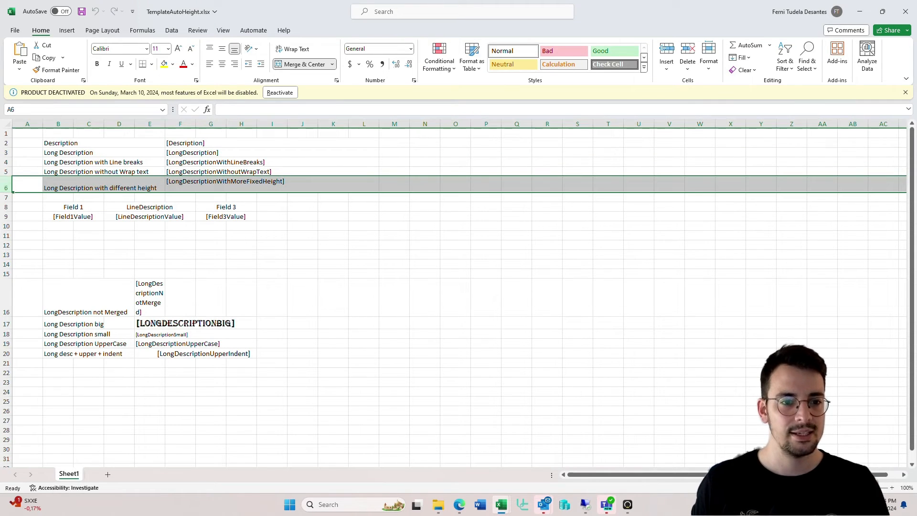
{"action": "left_click", "coordinate": [234, 182]}
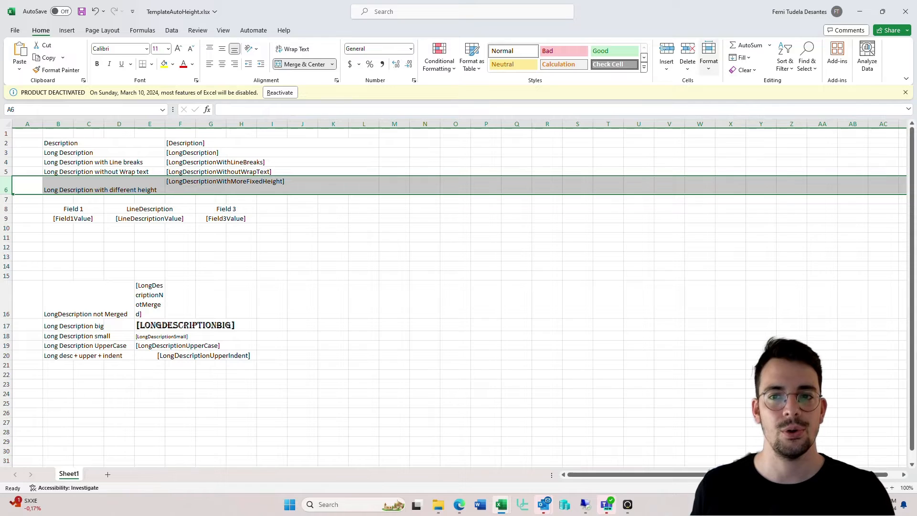
{"action": "left_click", "coordinate": [708, 55]}
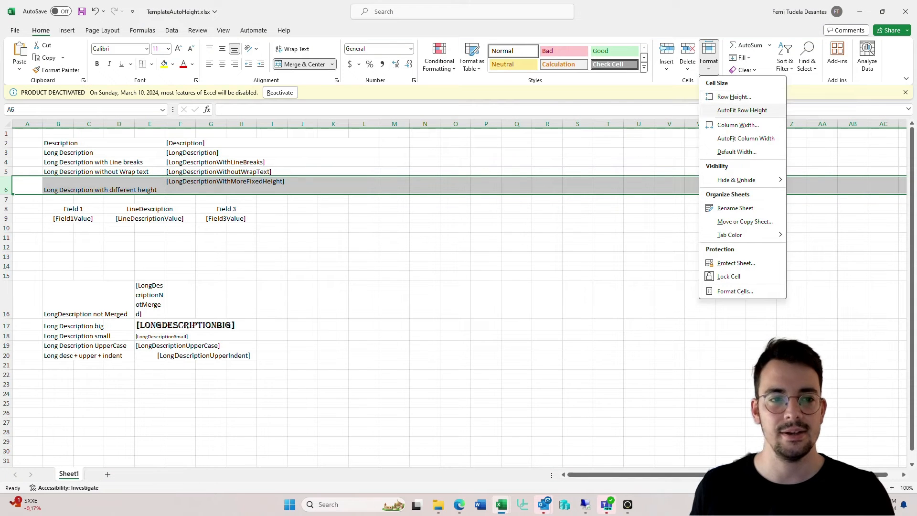
{"action": "left_click", "coordinate": [741, 110]}
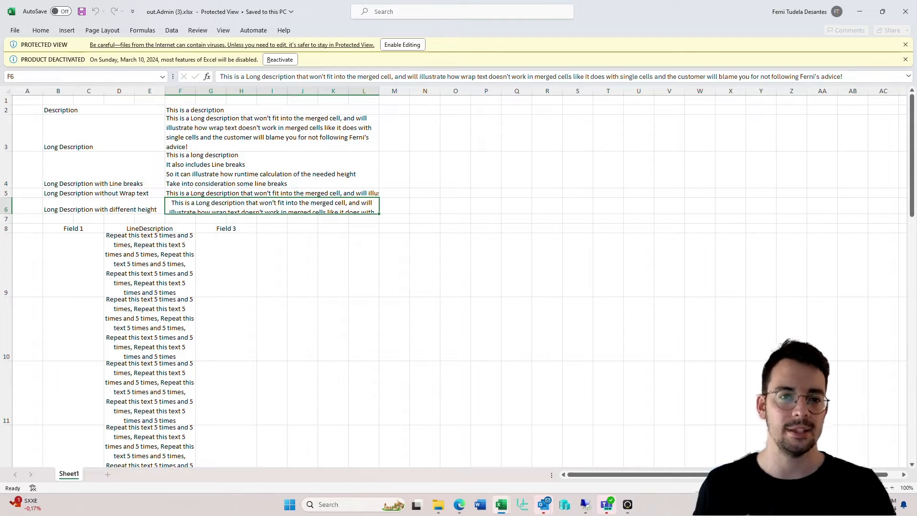
Step: Switch back to the TemplateAutoHeight.xlsx window
{"action": "left_click", "coordinate": [904, 60]}
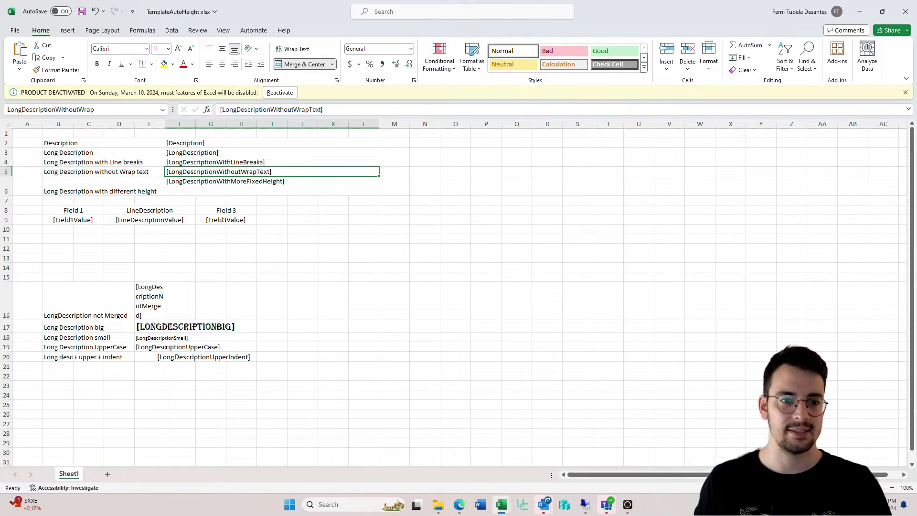
{"action": "mouse_move", "coordinate": [294, 49]}
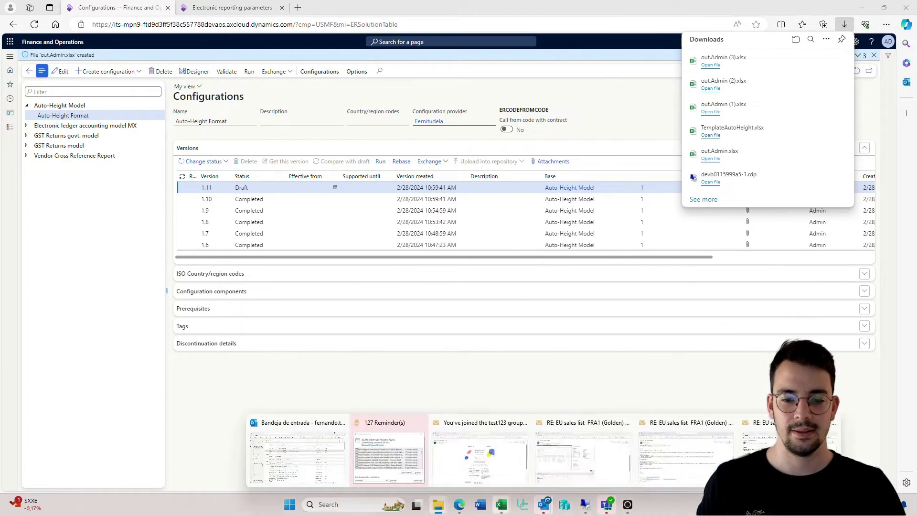
Step: Open the newly generated out.Admin (3).xlsx from the Edge Downloads panel
{"action": "left_click", "coordinate": [710, 64]}
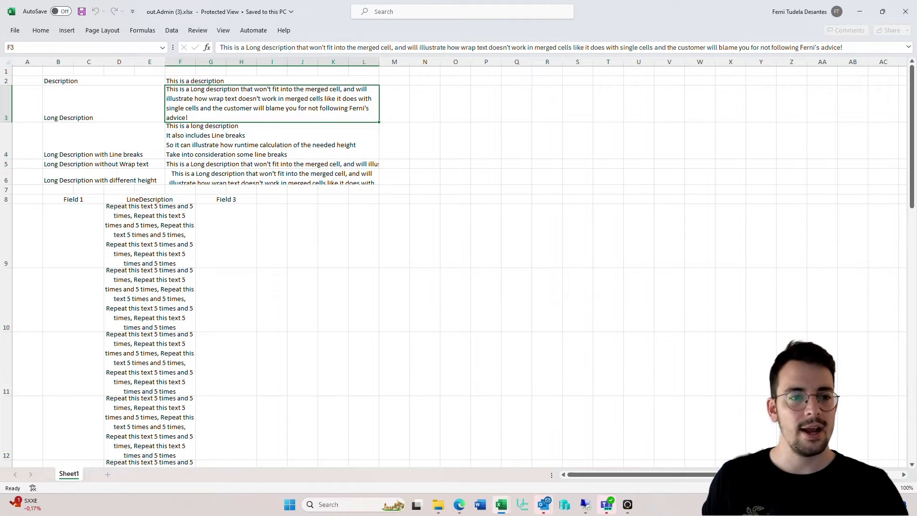
{"action": "scroll", "scroll_direction": "down", "scroll_amount": 3}
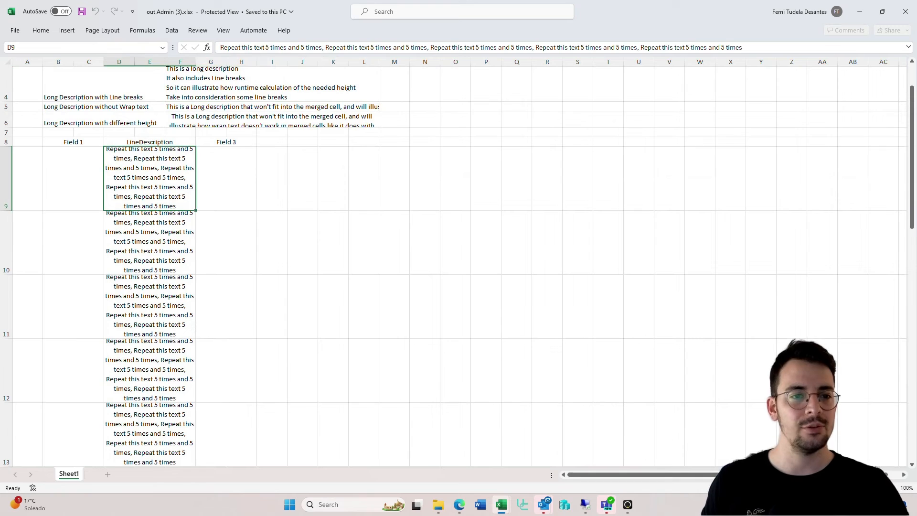
Step: Inspect the heights of the merged LineDescription rows in the generated report
{"action": "left_click", "coordinate": [73, 179]}
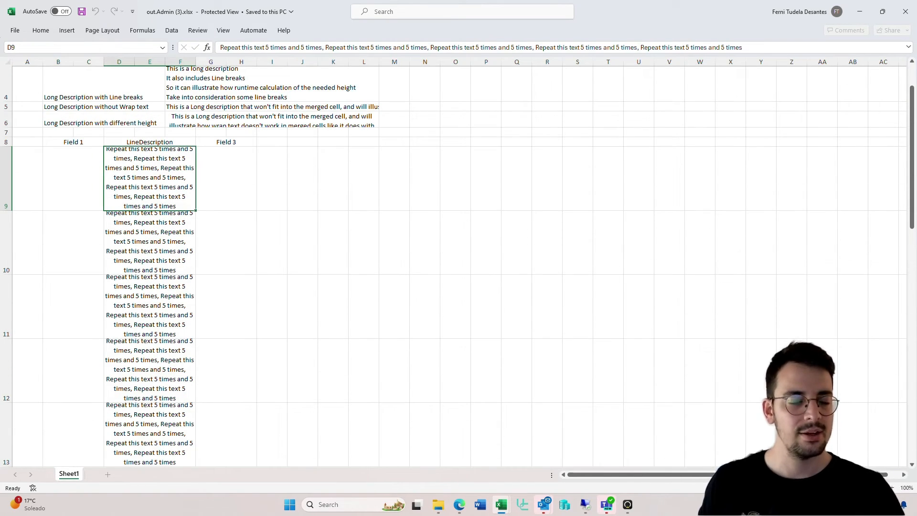
{"action": "left_click", "coordinate": [149, 243]}
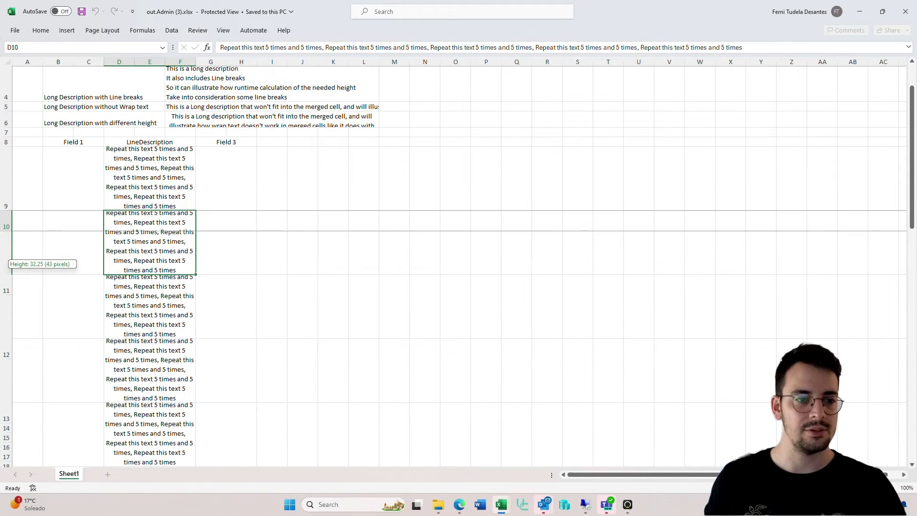
{"action": "scroll", "scroll_direction": "down", "scroll_amount": 3}
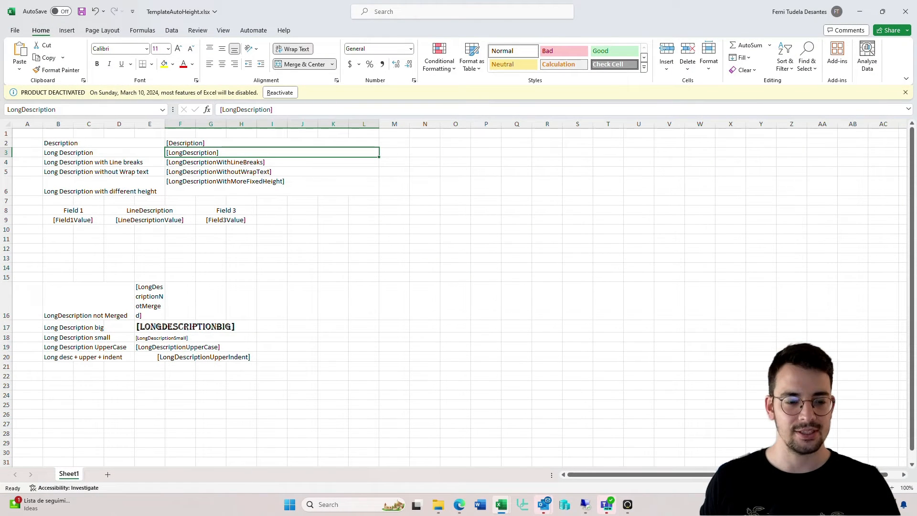
Step: Insert a blank row above Long Description UpperCase, make it taller, then collapse it to hidden
{"action": "left_click", "coordinate": [58, 346]}
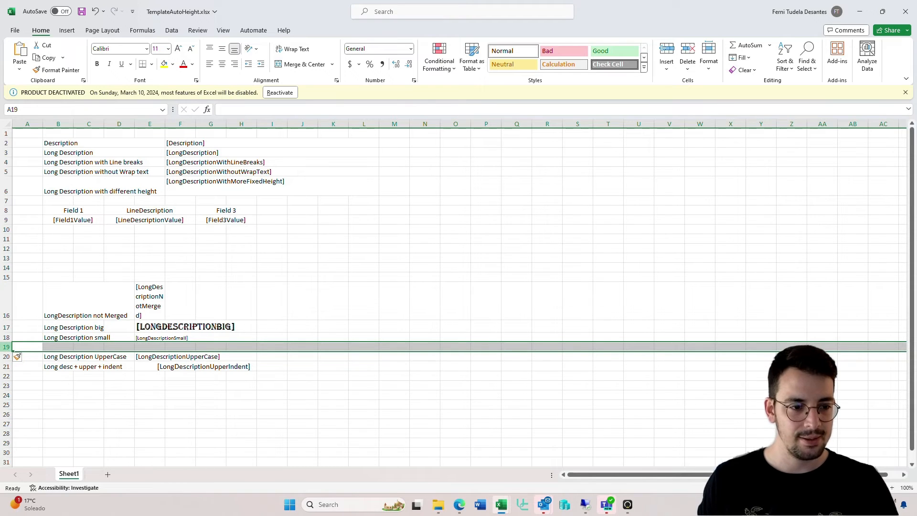
{"action": "left_click_drag", "start_coordinate": [6, 343], "coordinate": [6, 348]}
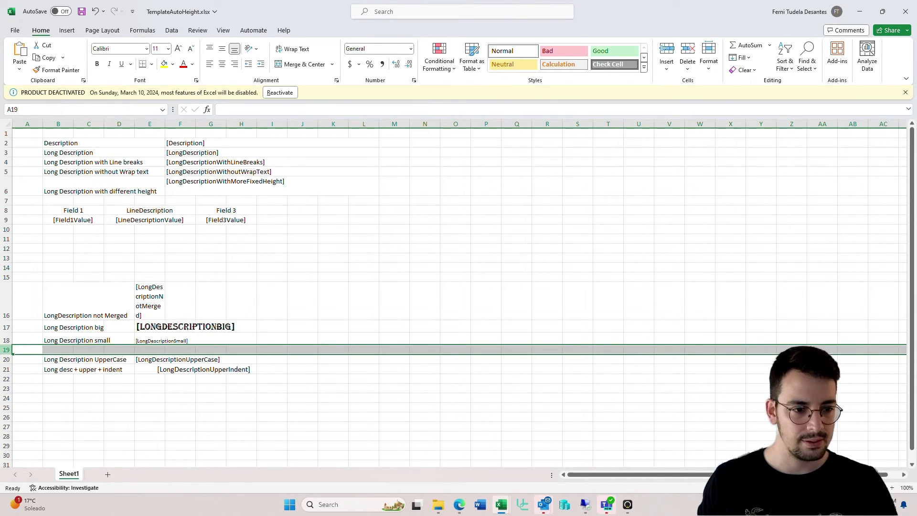
{"action": "left_click_drag", "start_coordinate": [3, 350], "coordinate": [4, 343]}
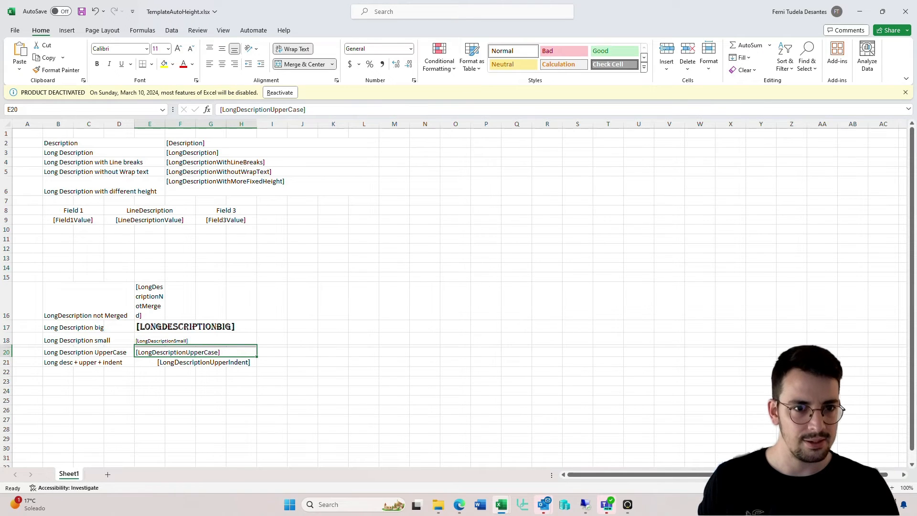
Step: Review the Merge & Center options and select the Long Description UpperCase row in the template
{"action": "left_click", "coordinate": [331, 64]}
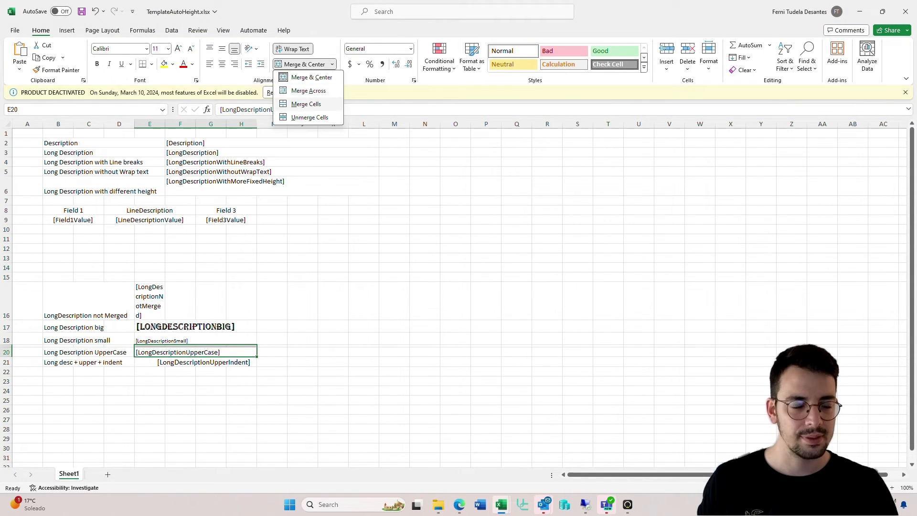
{"action": "left_click", "coordinate": [300, 64]}
{"action": "type", "text": "LongDescriptionUpper"}
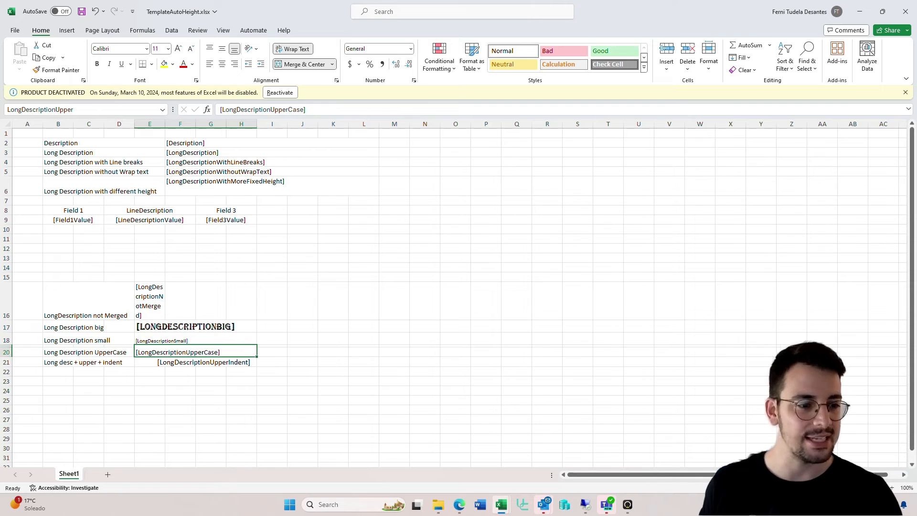
{"action": "left_click", "coordinate": [7, 351]}
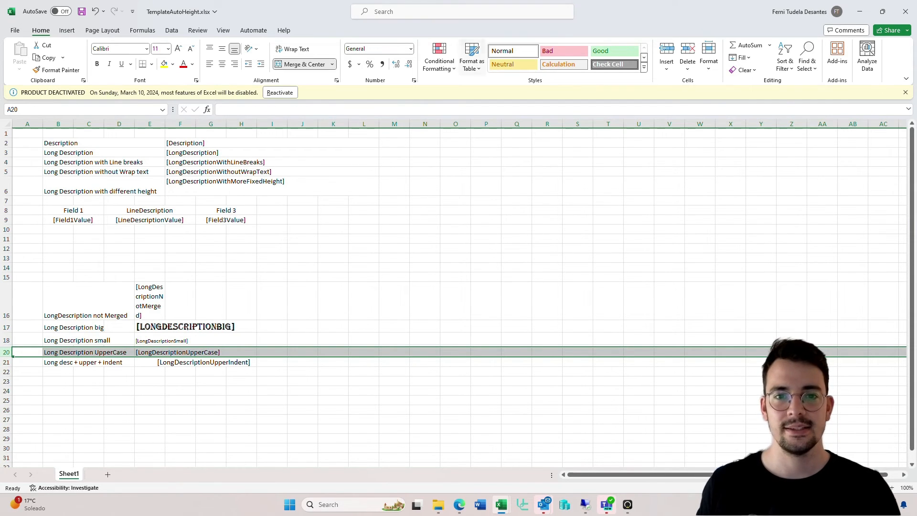
{"action": "left_click", "coordinate": [708, 58]}
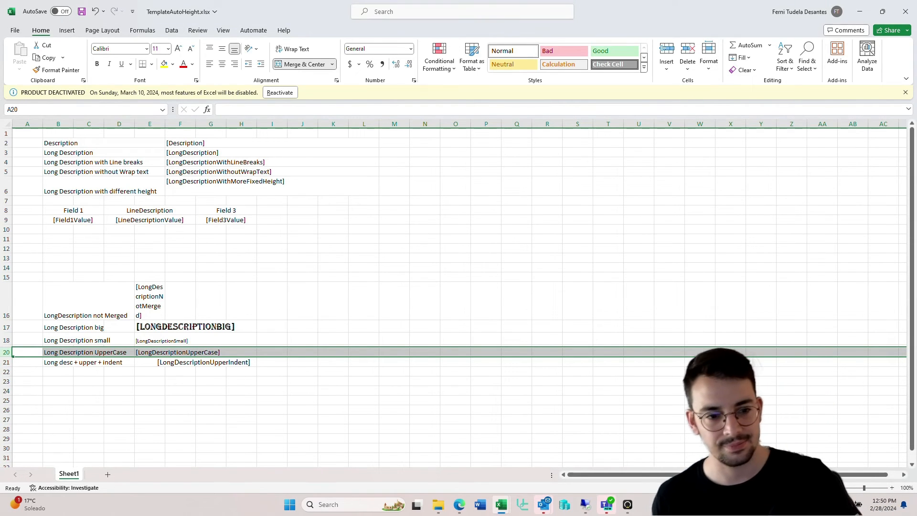
Step: Inspect the merged UpperCase cells and hidden row, then switch to the out.Admin (3) report
{"action": "left_click", "coordinate": [180, 351]}
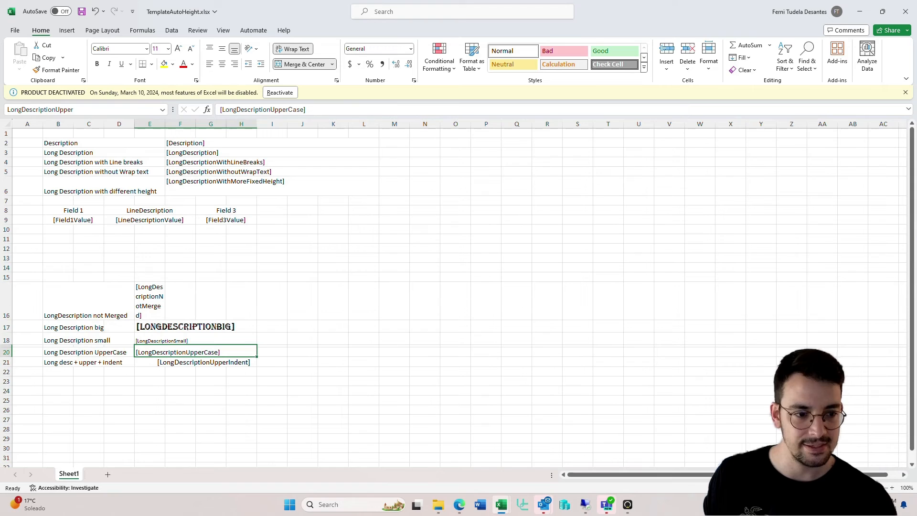
{"action": "left_click", "coordinate": [27, 352]}
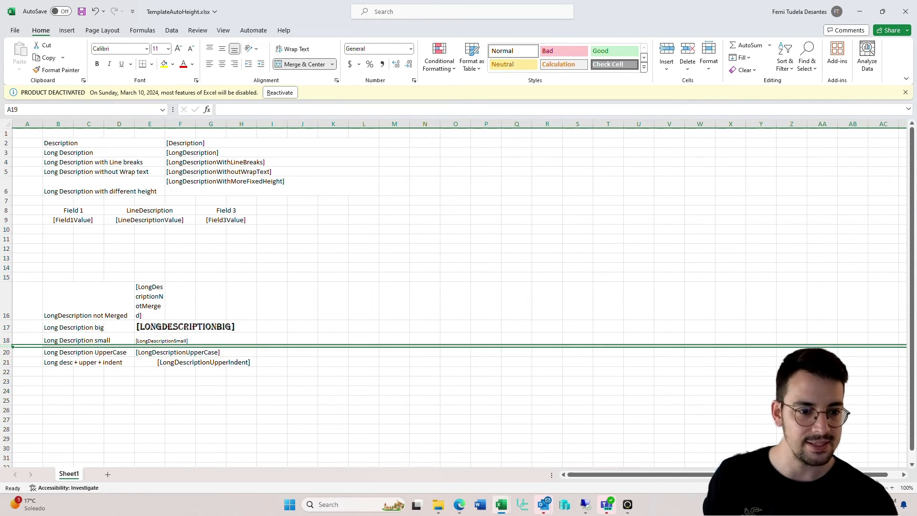
{"action": "left_click", "coordinate": [177, 352]}
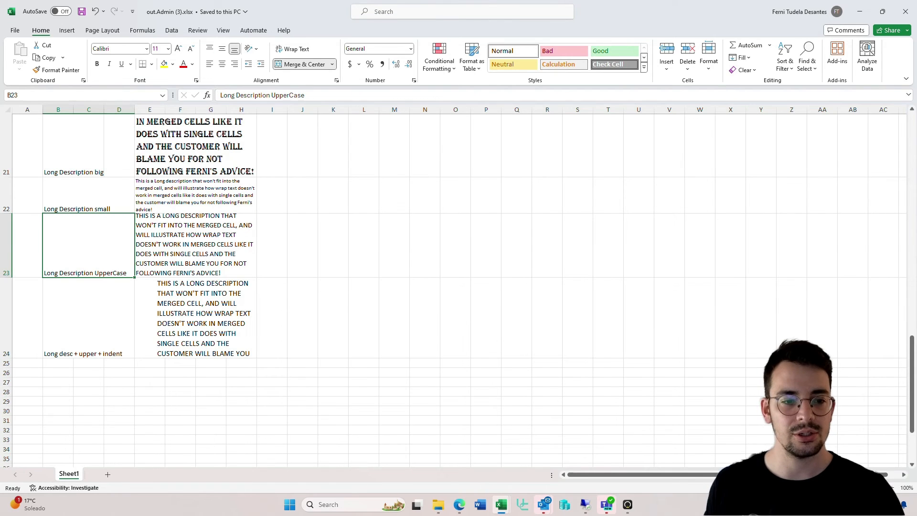
{"action": "left_click", "coordinate": [88, 317]}
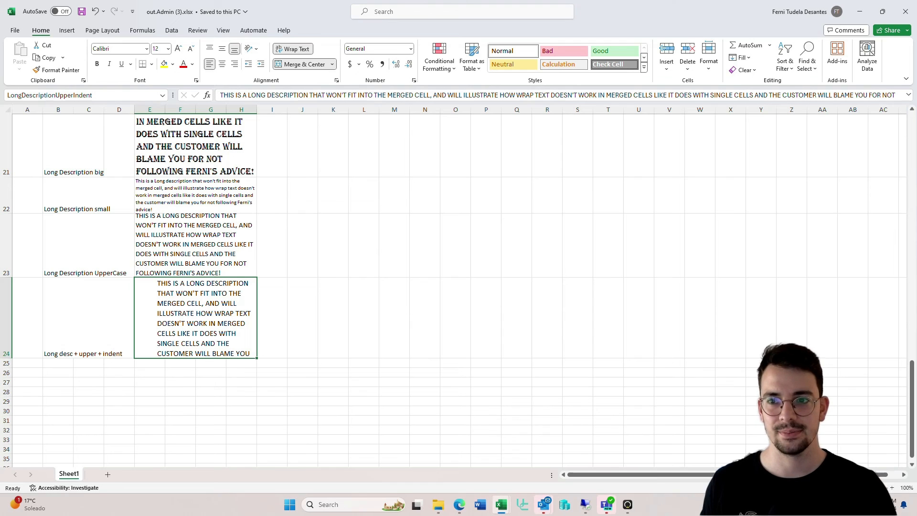
{"action": "double_click", "coordinate": [193, 316]}
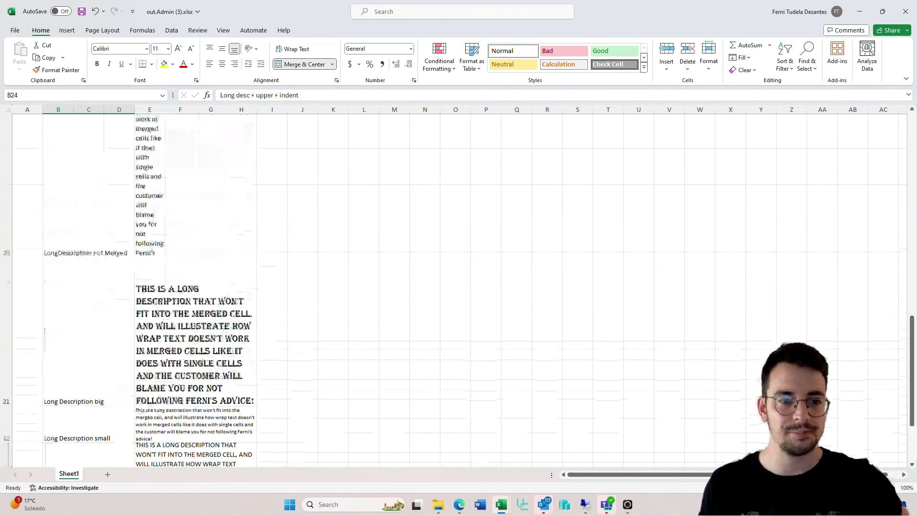
{"action": "scroll", "scroll_direction": "up", "scroll_amount": 3}
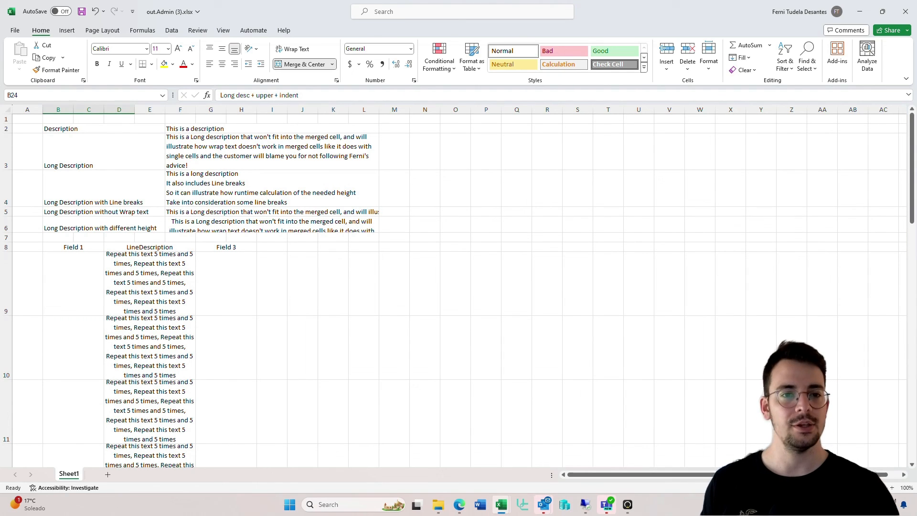
{"action": "scroll", "scroll_direction": "down", "scroll_amount": 3}
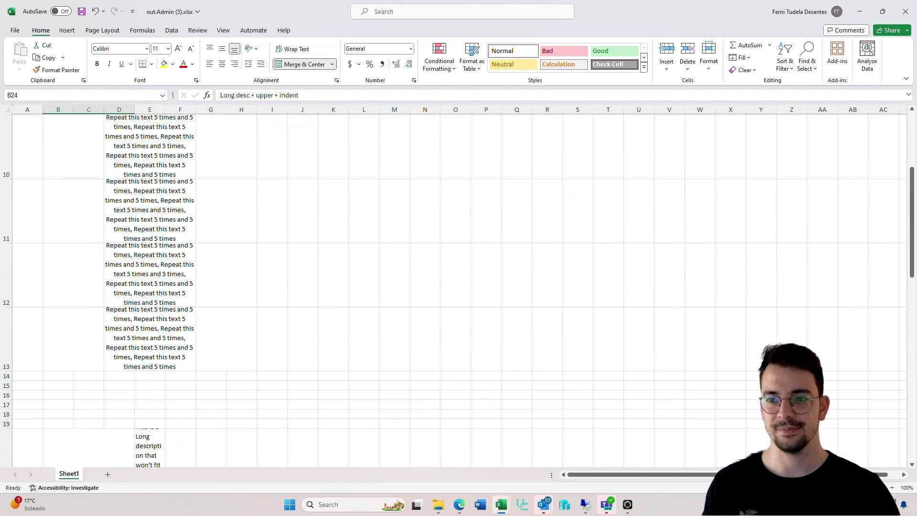
{"action": "scroll", "scroll_direction": "down", "scroll_amount": 3}
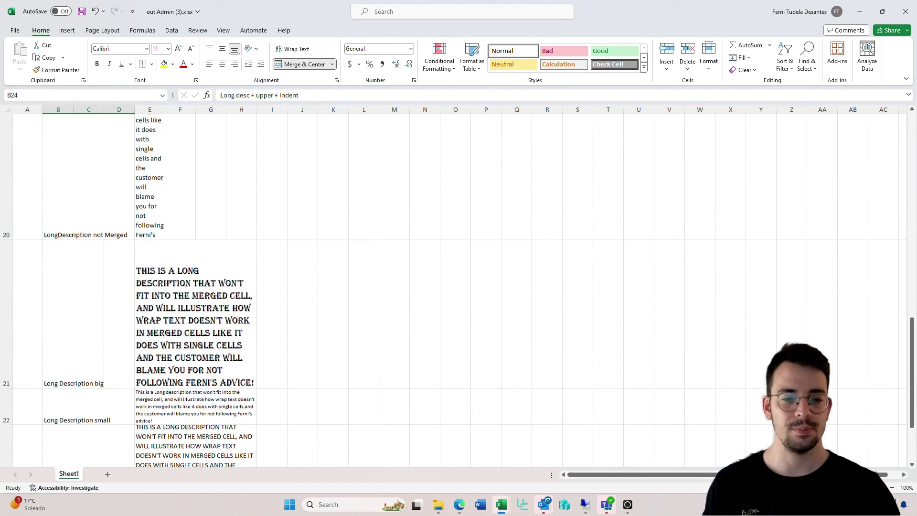
{"action": "scroll", "scroll_direction": "down", "scroll_amount": 3}
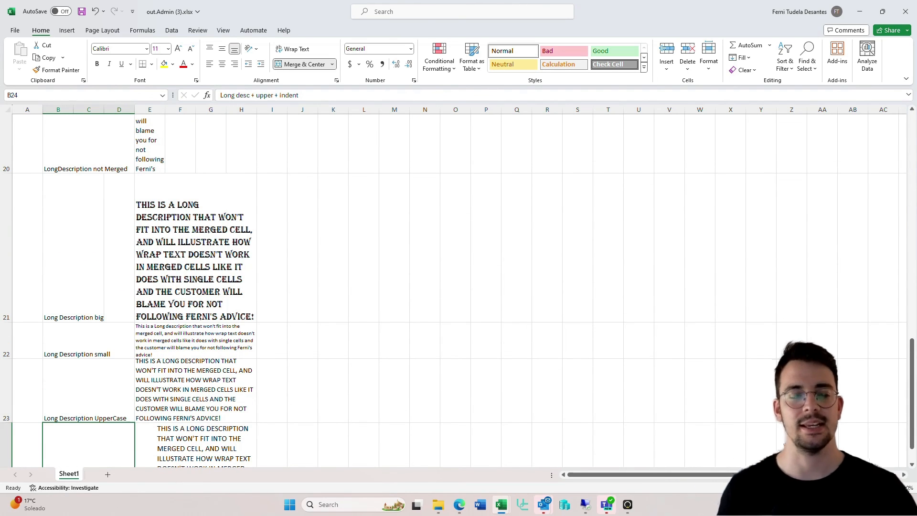